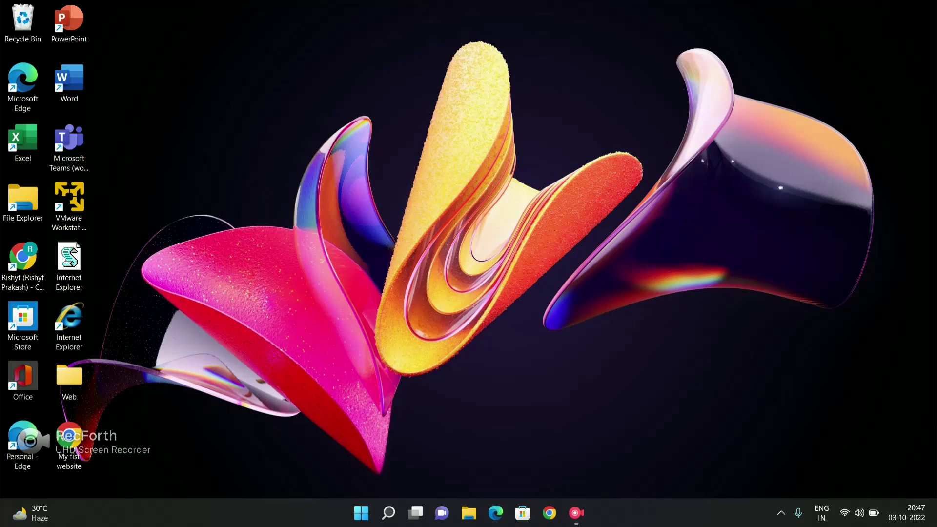
Search the Start menu for 'command' and launch Command Prompt as administrator
{"action": "left_click", "coordinate": [360, 513]}
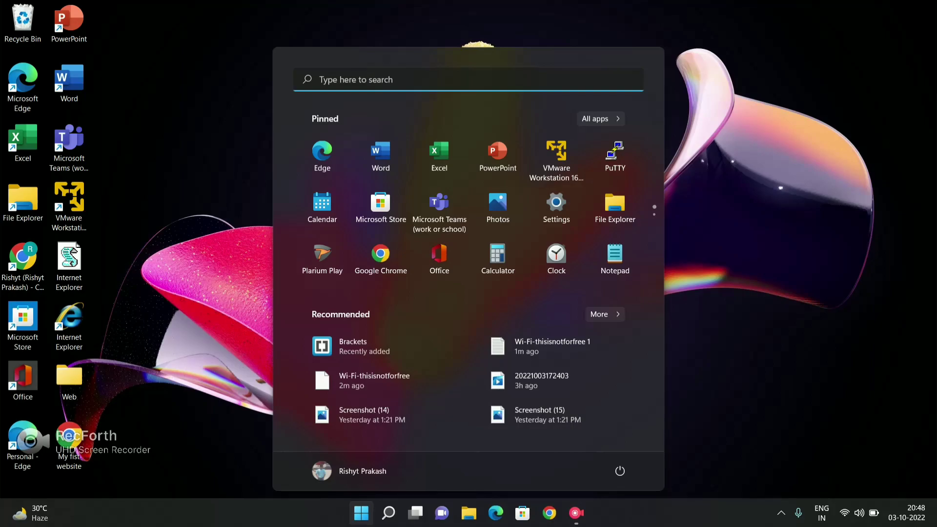
{"action": "type", "text": "commaa"}
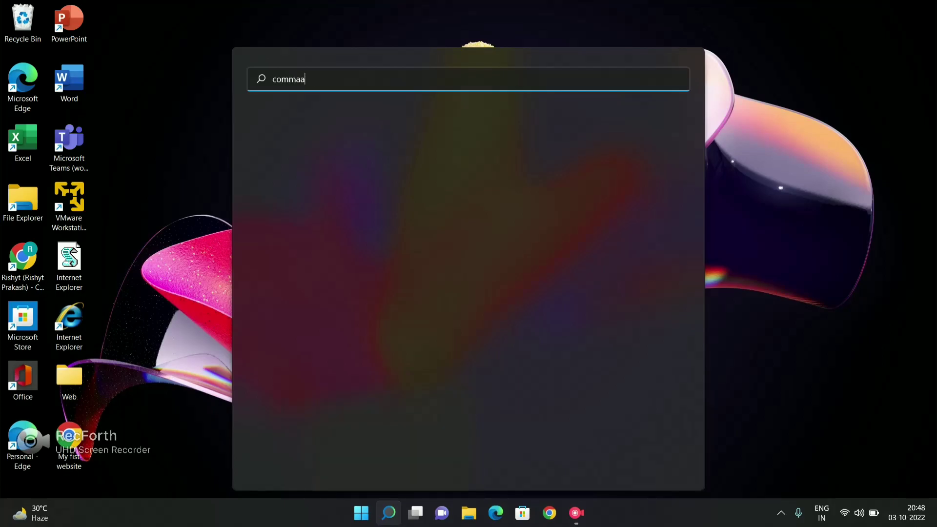
{"action": "type", "text": "commnd"}
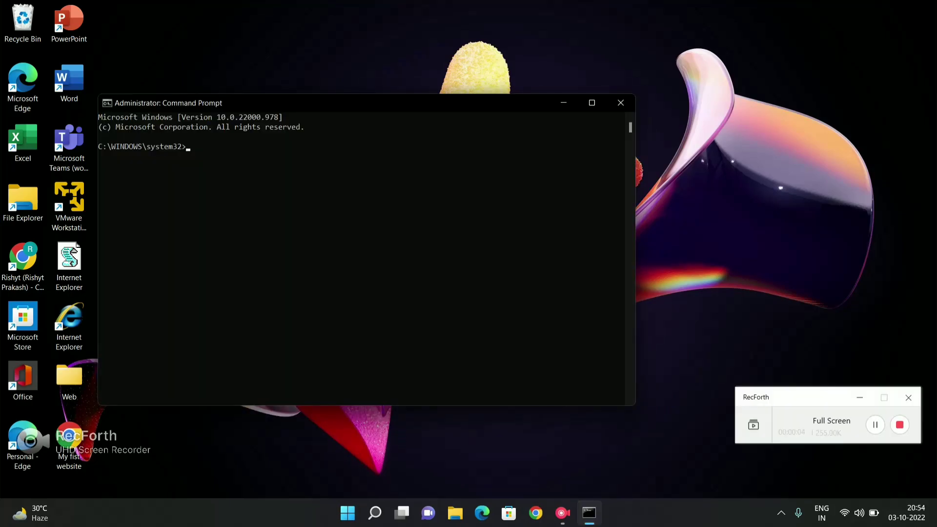
Run 'netsh wlan show profile' to list saved Wi-Fi profiles, revealing thisisnotforfree
{"action": "type", "text": "netsh w"}
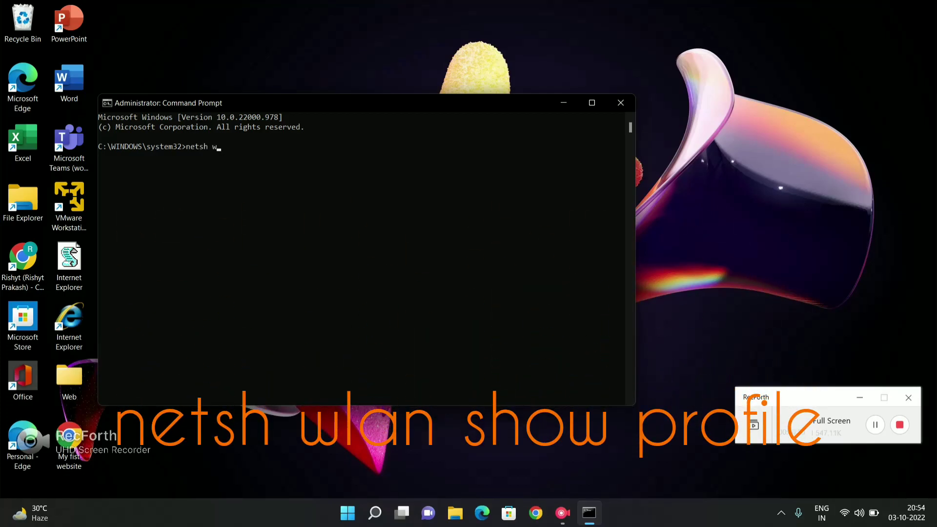
{"action": "type", "text": "lan show"}
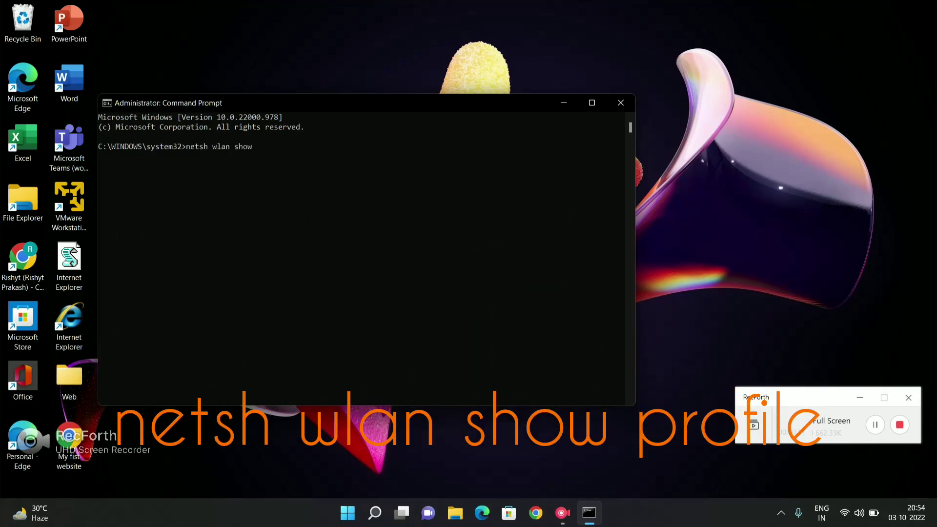
{"action": "type", "text": "profile"}
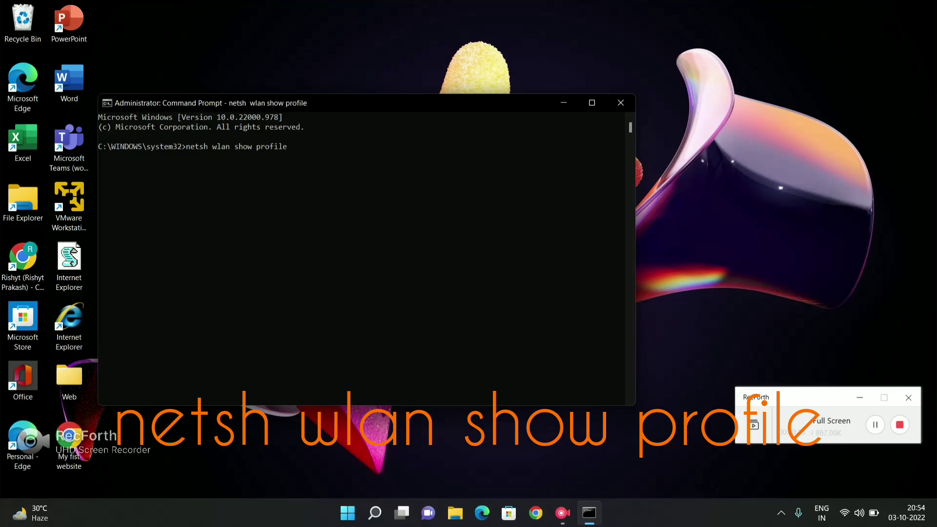
{"action": "key", "text": "enter"}
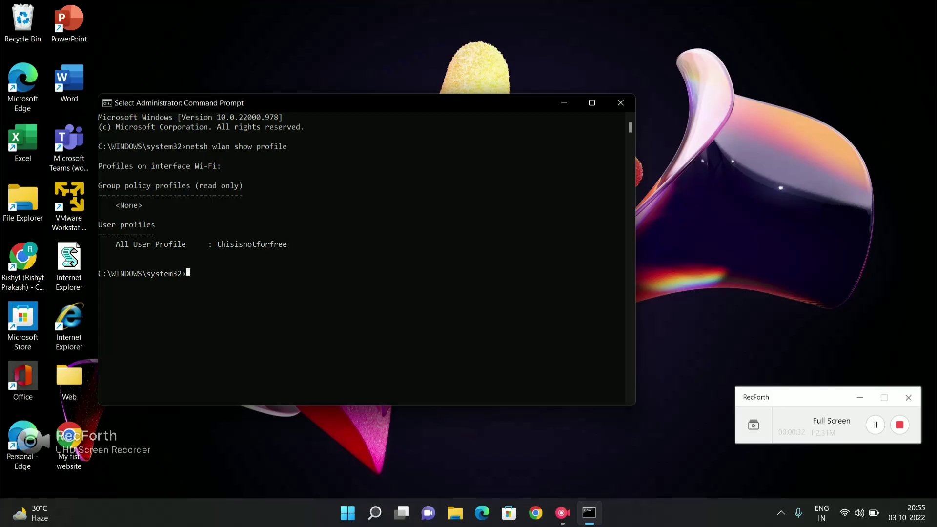
Run 'netsh wlan export profile folder=C:\ key=clear' to save Wi-Fi-thisisnotforfree.xml
{"action": "type", "text": "netsh"}
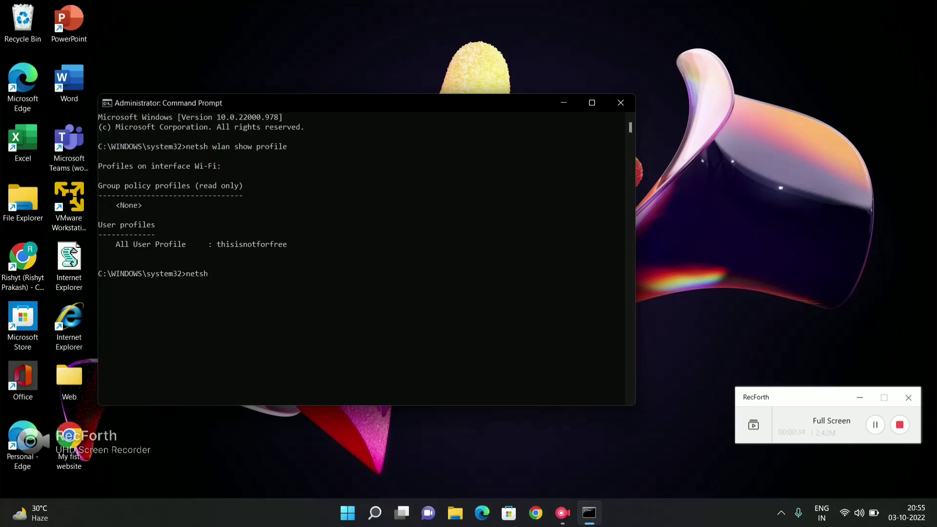
{"action": "type", "text": "wl"}
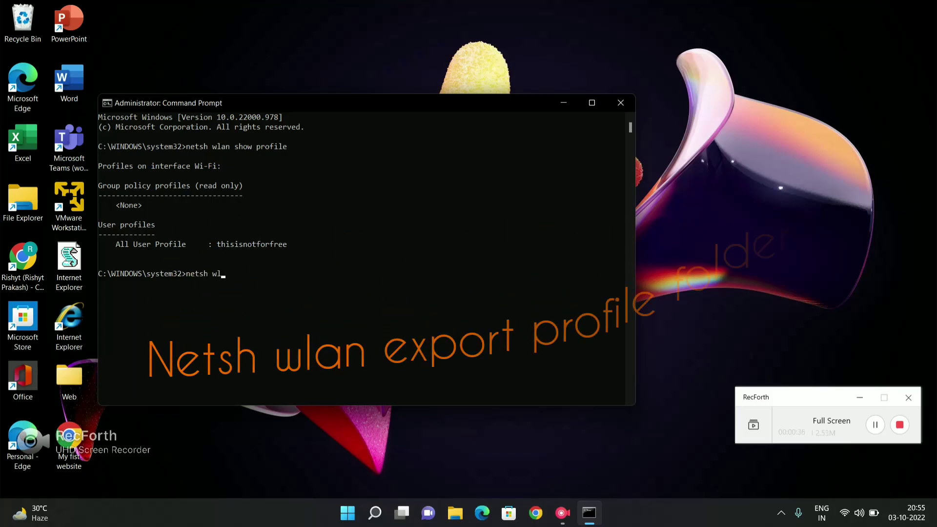
{"action": "type", "text": "an"}
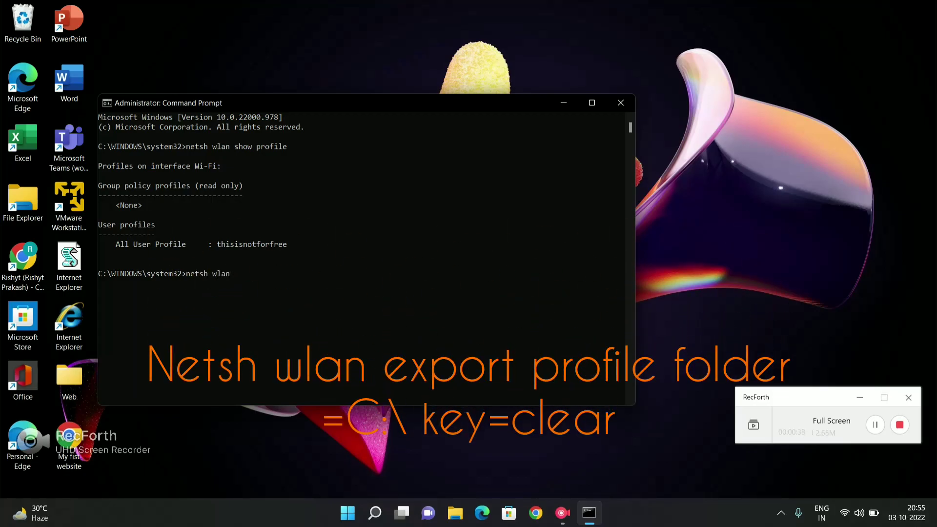
{"action": "type", "text": "ex"}
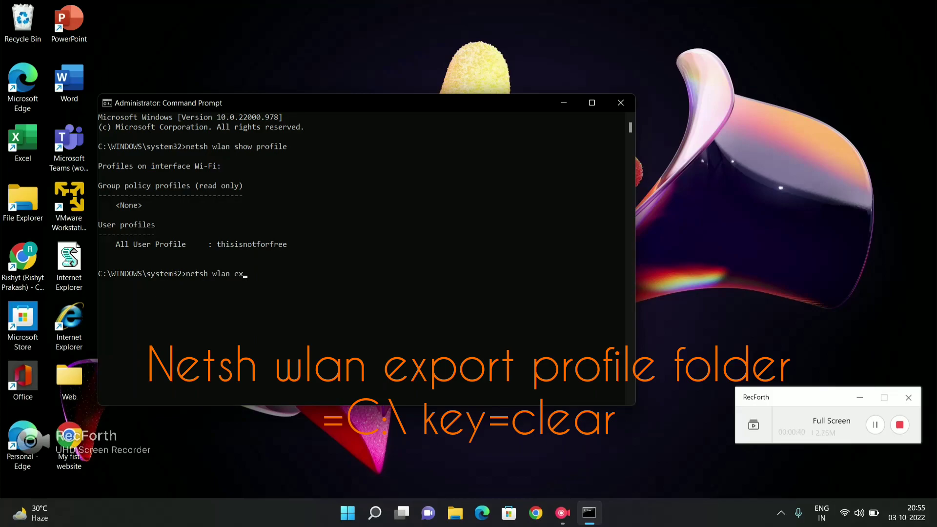
{"action": "type", "text": "port prof"}
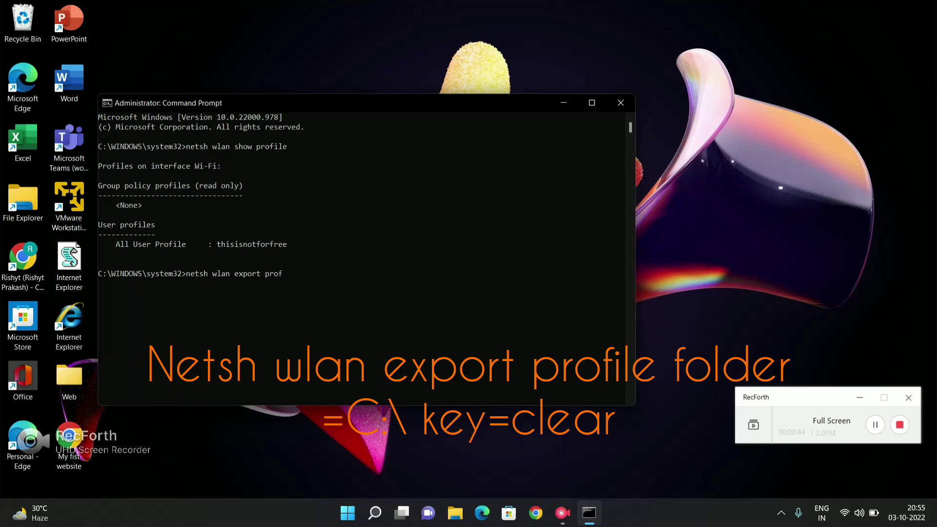
{"action": "type", "text": "ile"}
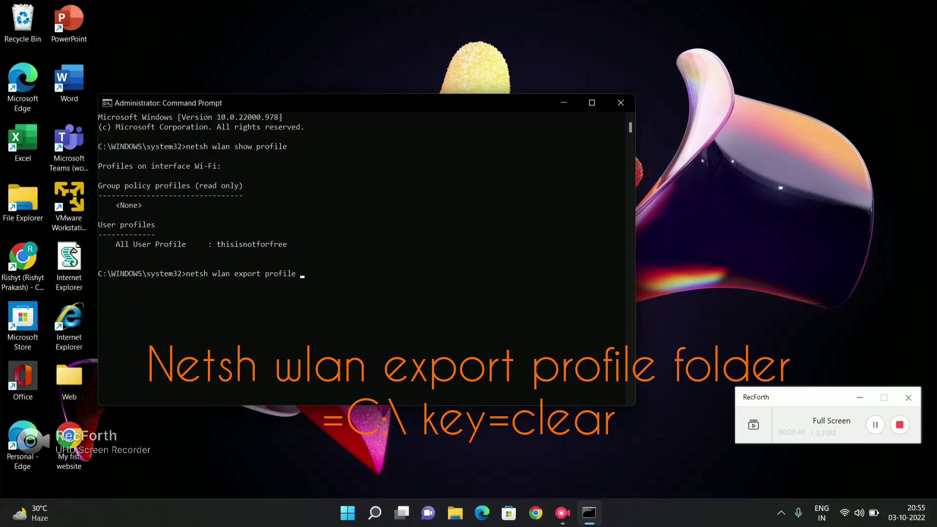
{"action": "type", "text": "folde"}
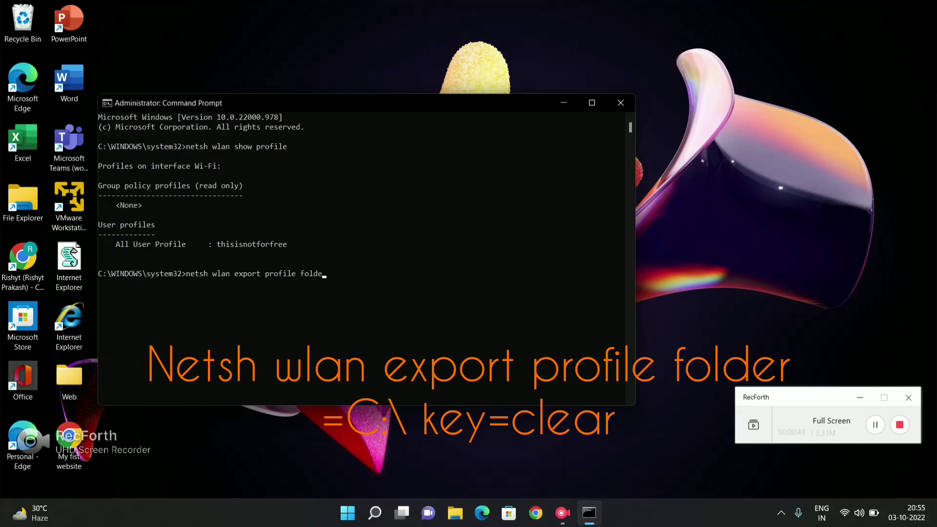
{"action": "type", "text": "r"}
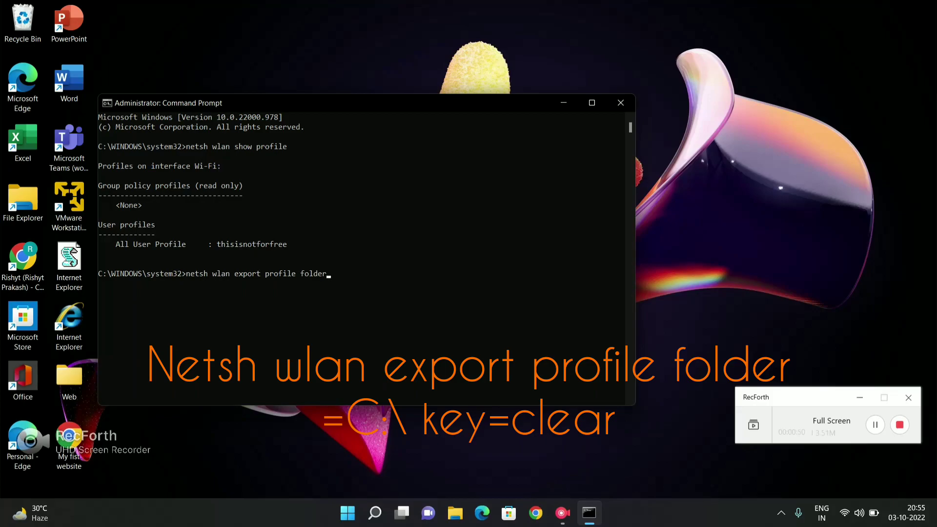
{"action": "type", "text": "=C:"}
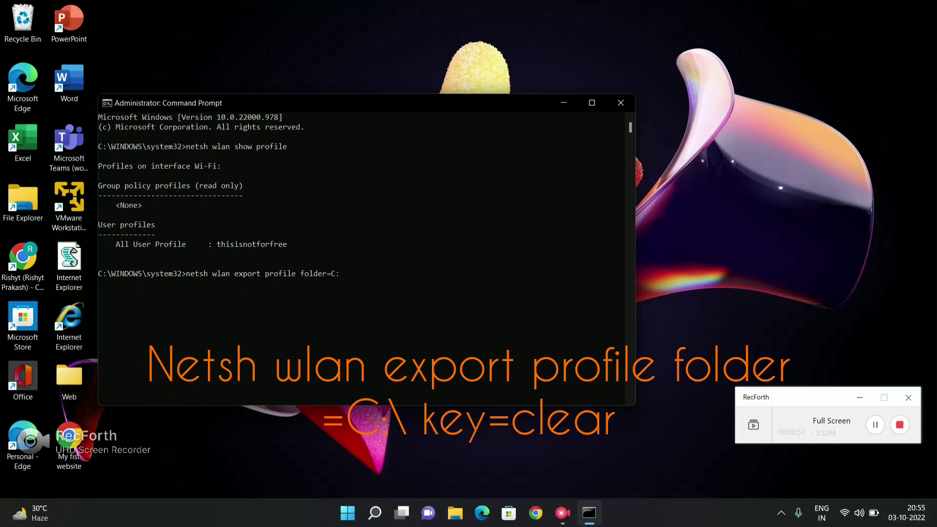
{"action": "type", "text": "\\ key"}
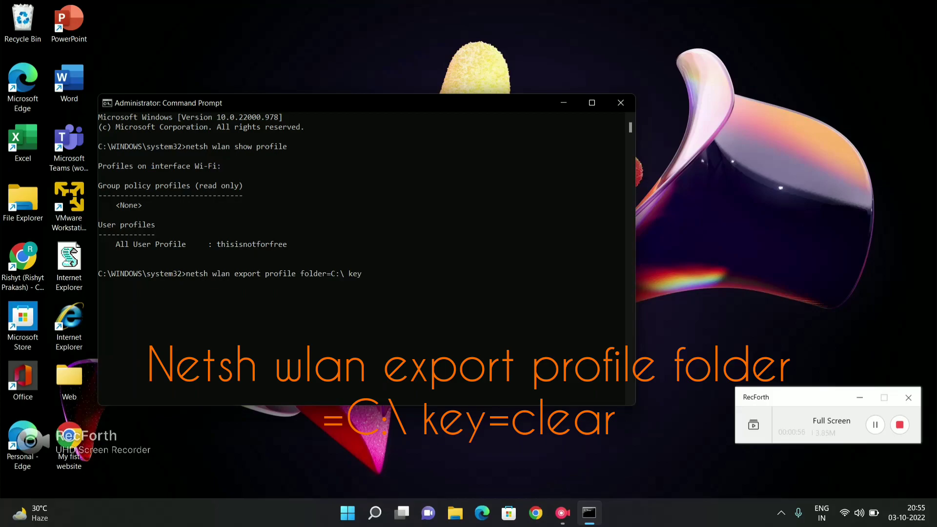
{"action": "type", "text": "="}
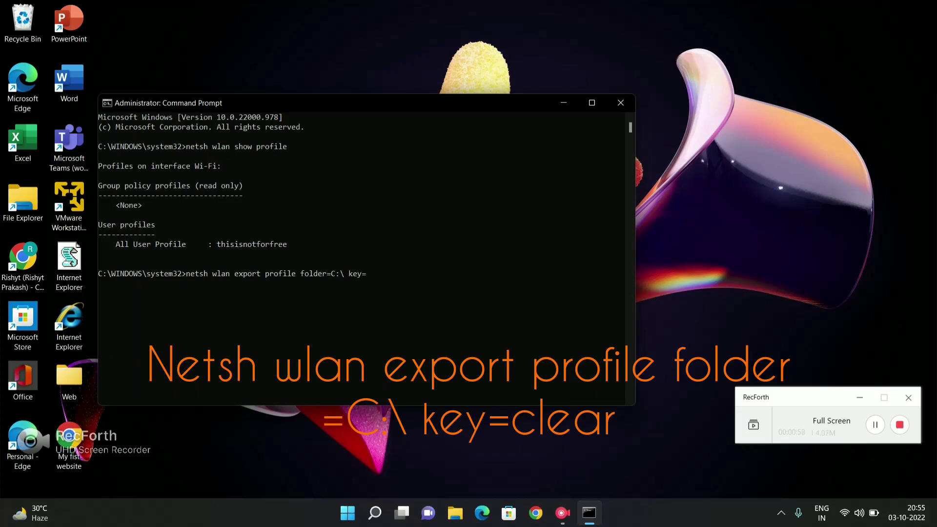
{"action": "type", "text": "clea"}
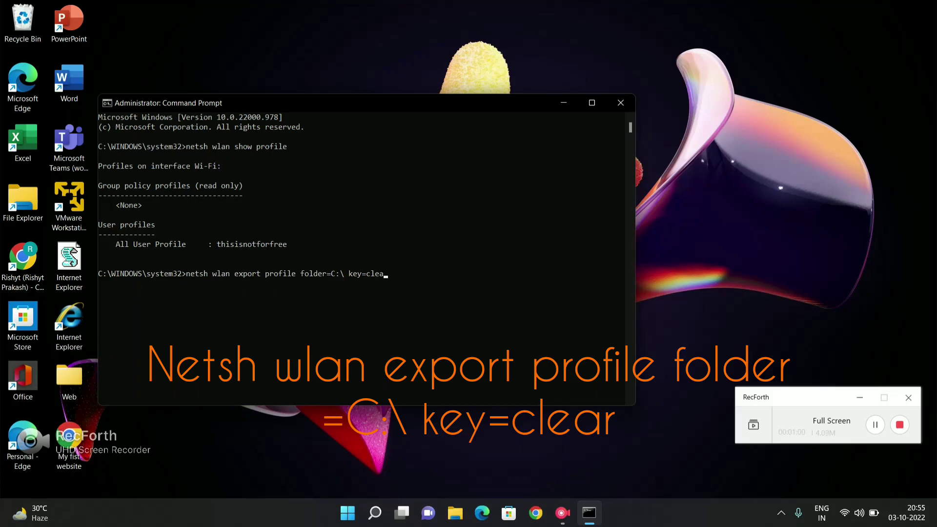
{"action": "key", "text": "Enter"}
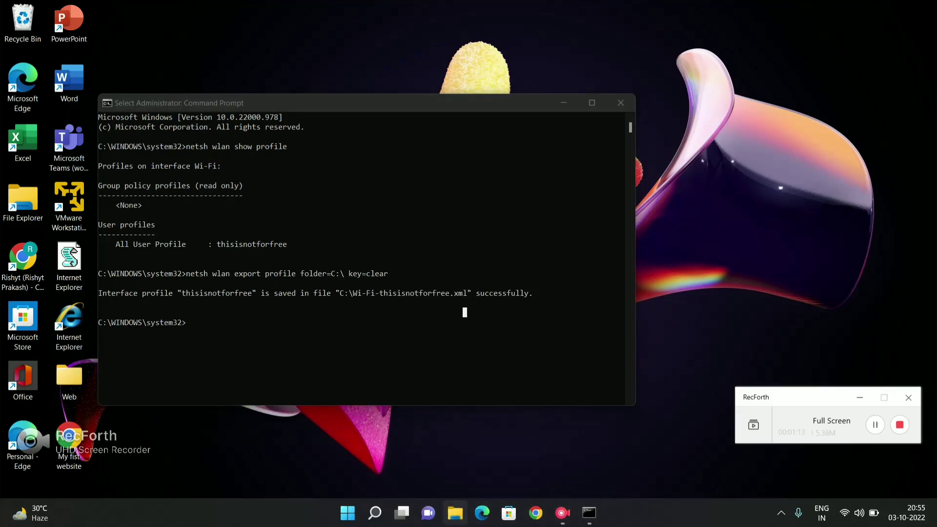
In File Explorer on C:, open Wi-Fi-thisisnotforfree.xml with Notepad
{"action": "left_click", "coordinate": [455, 513]}
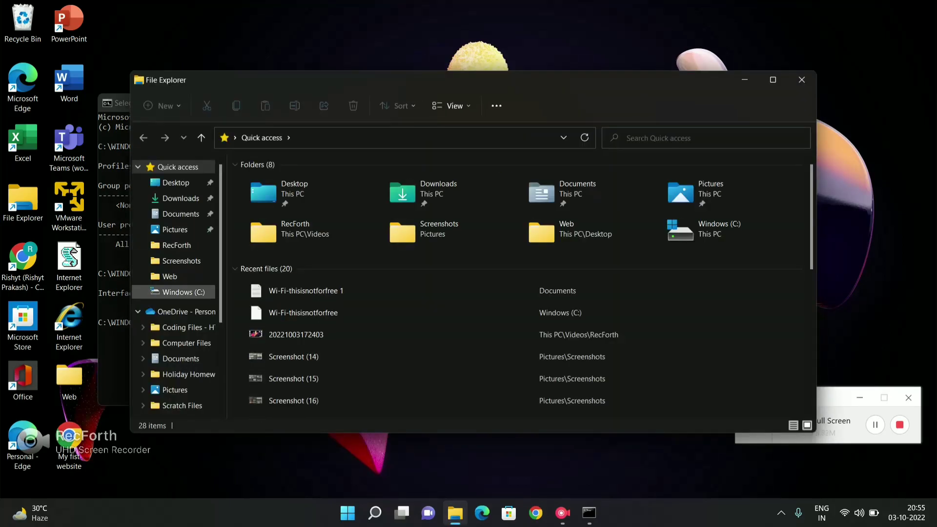
{"action": "left_click", "coordinate": [183, 292]}
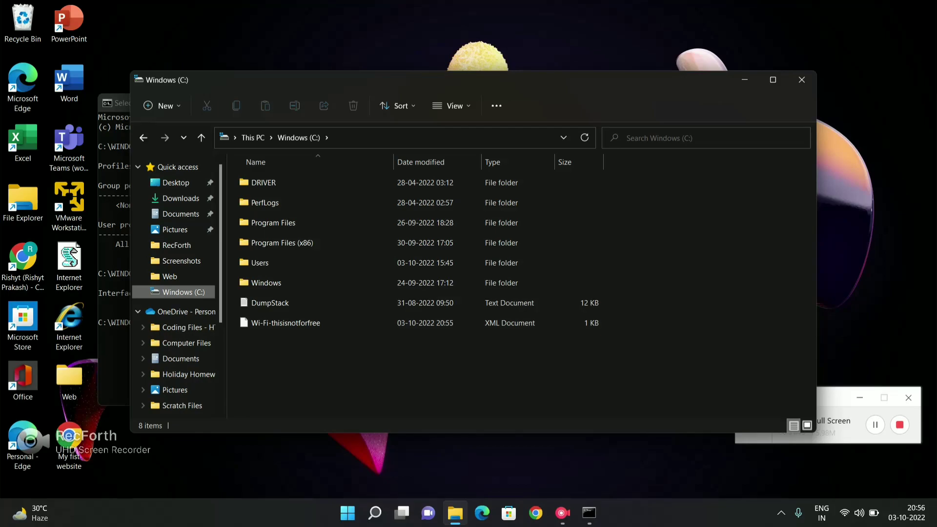
{"action": "left_click", "coordinate": [286, 323]}
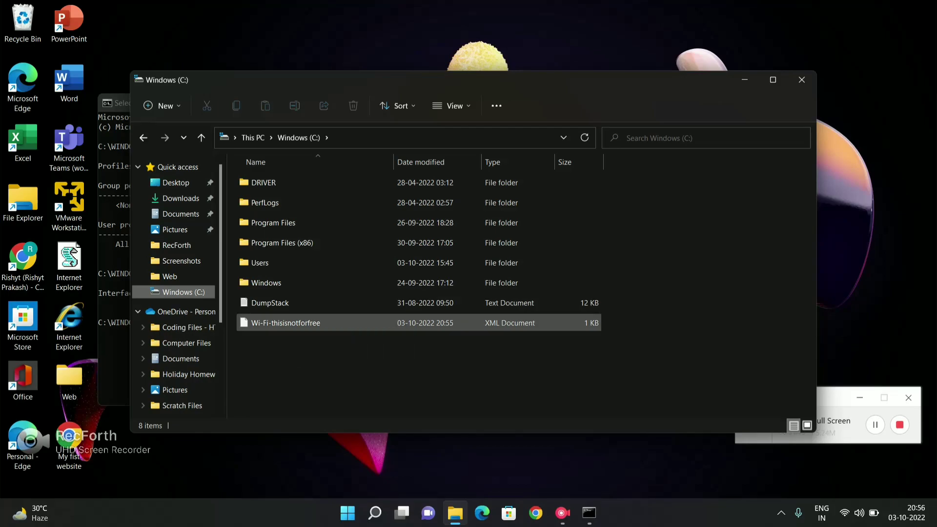
{"action": "left_click", "coordinate": [285, 322]}
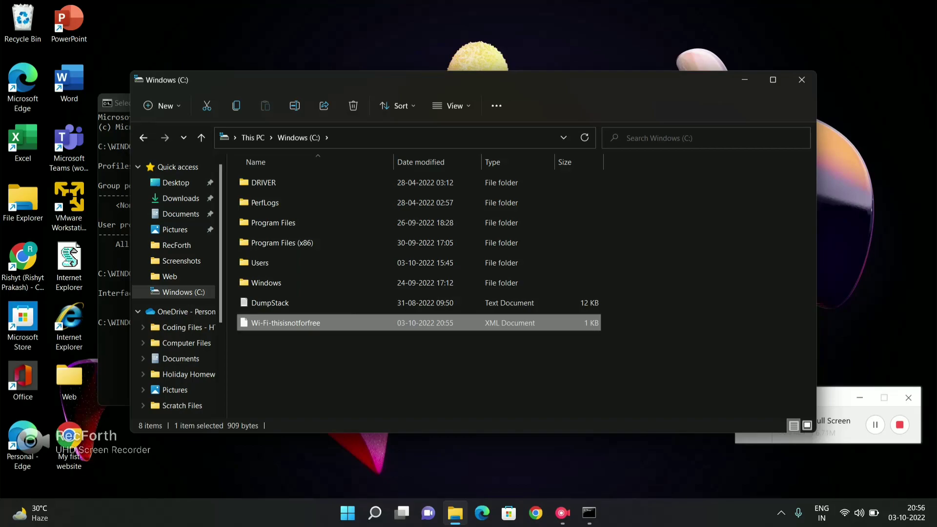
{"action": "right_click", "coordinate": [285, 323]}
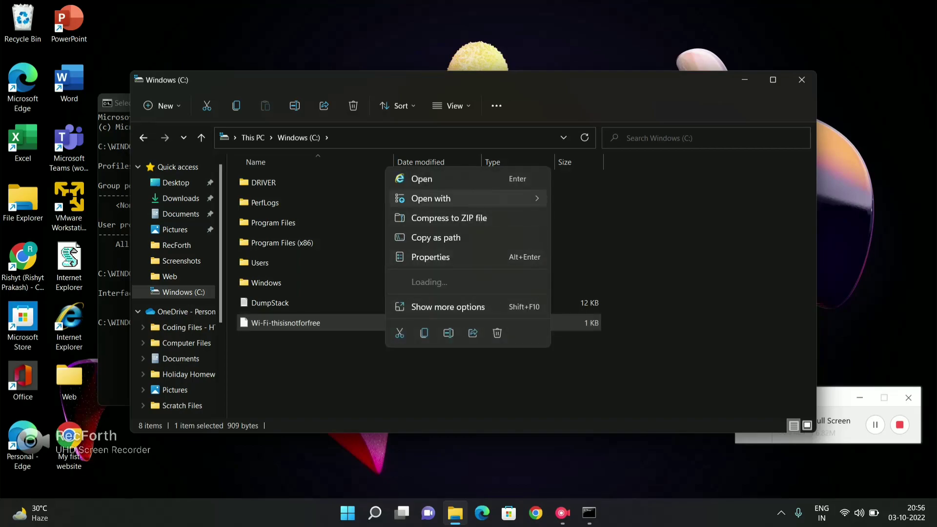
{"action": "left_click", "coordinate": [431, 197]}
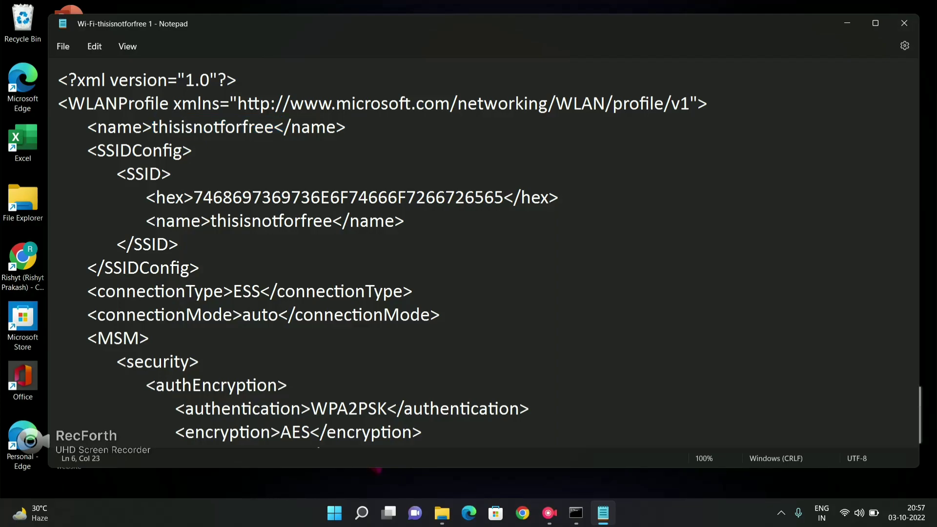
{"action": "scroll", "scroll_direction": "down", "scroll_amount": 3}
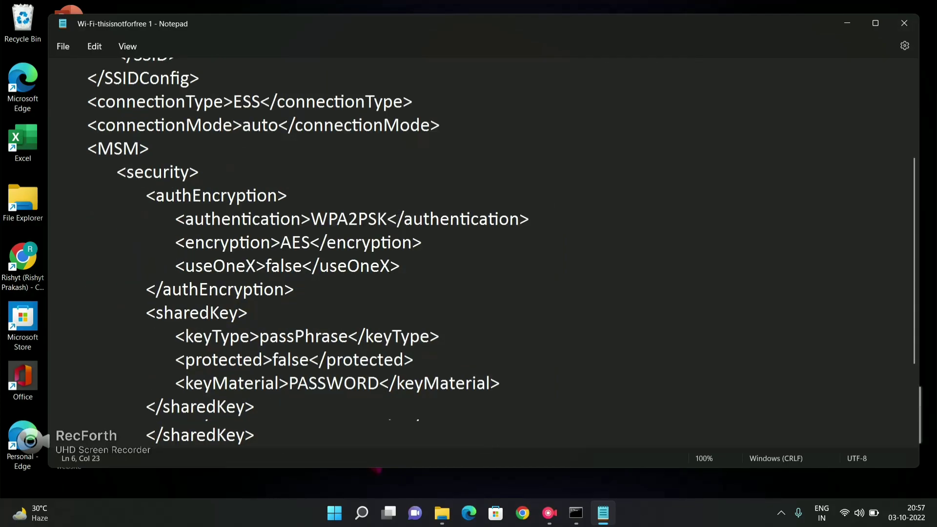
{"action": "scroll", "scroll_direction": "down", "scroll_amount": 3}
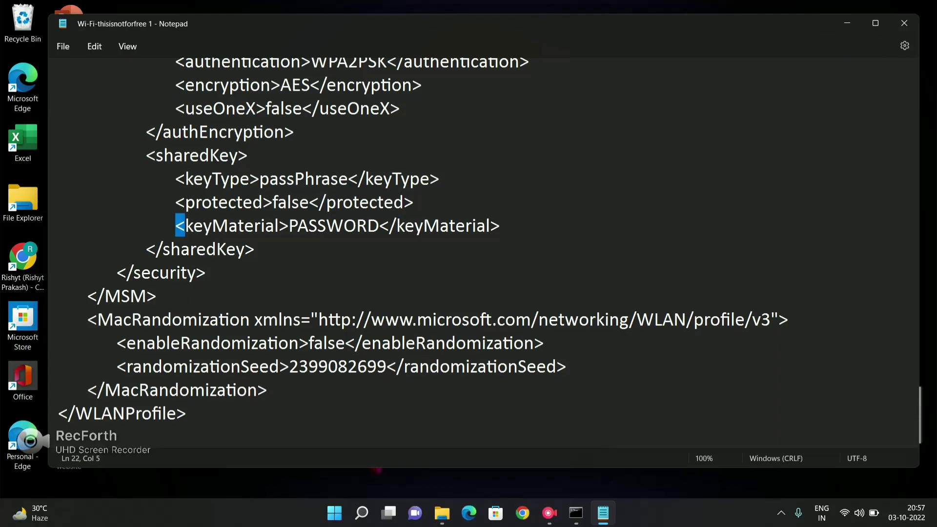
{"action": "left_click_drag", "start_coordinate": [179, 226], "coordinate": [253, 249]}
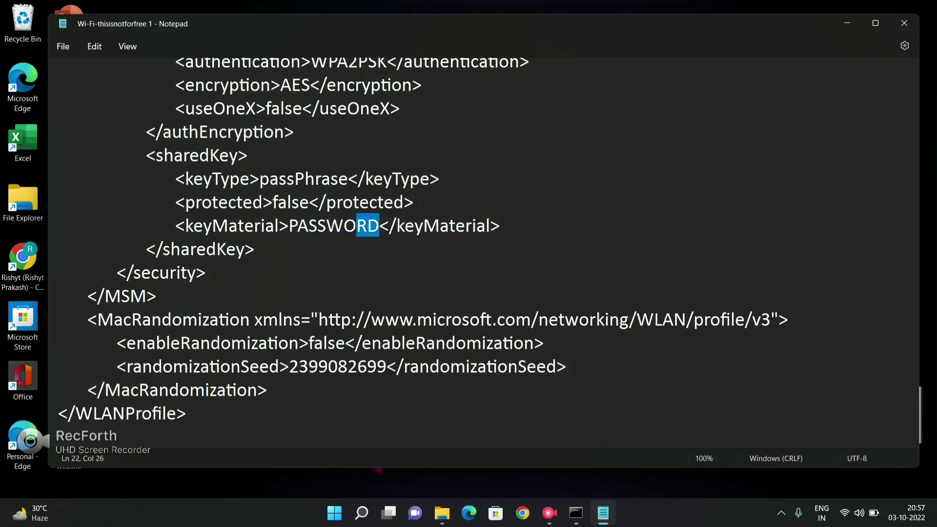
{"action": "double_click", "coordinate": [328, 226]}
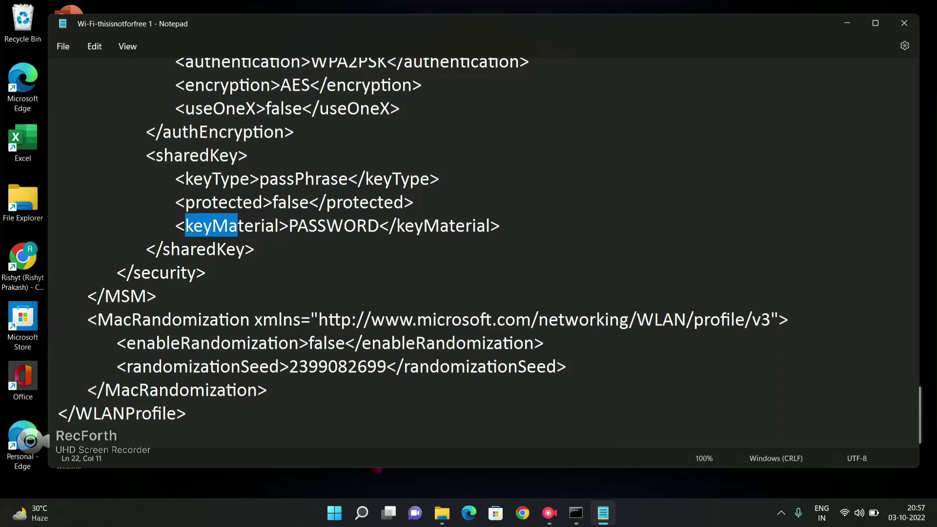
{"action": "left_click", "coordinate": [254, 250]}
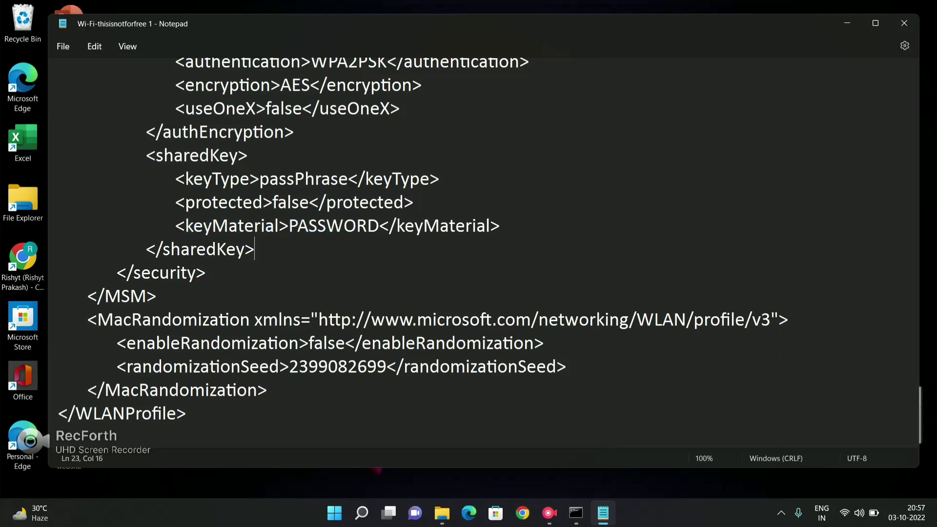
{"action": "double_click", "coordinate": [233, 226]}
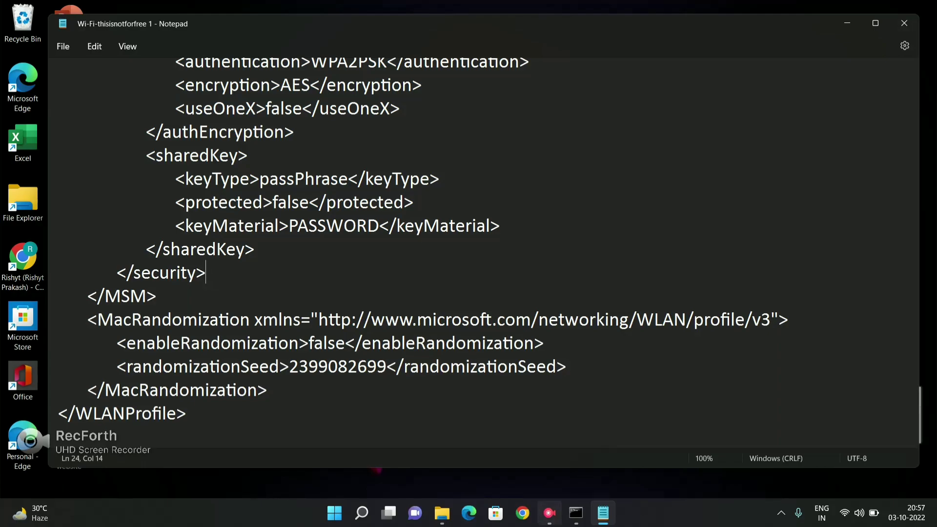
{"action": "left_click", "coordinate": [548, 513]}
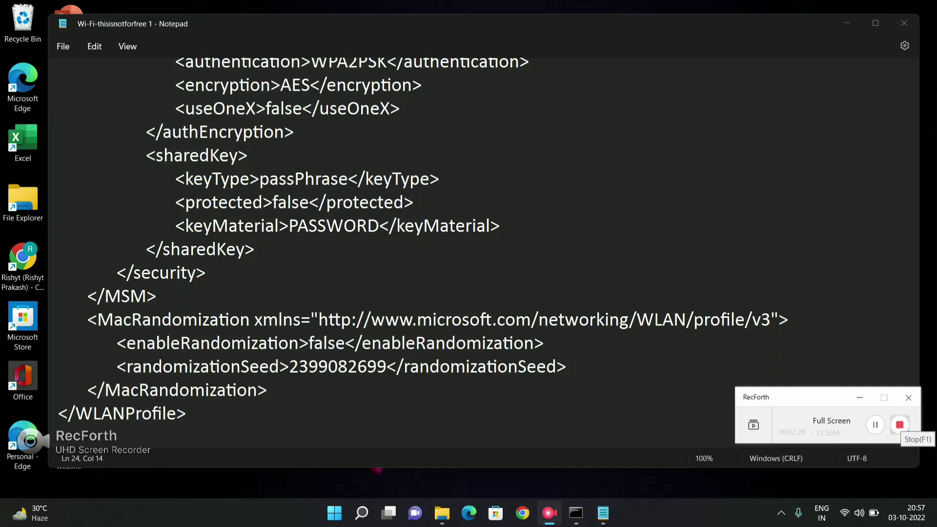
Stop the RecForth screen recording with the password still shown in Notepad
{"action": "left_click", "coordinate": [469, 263]}
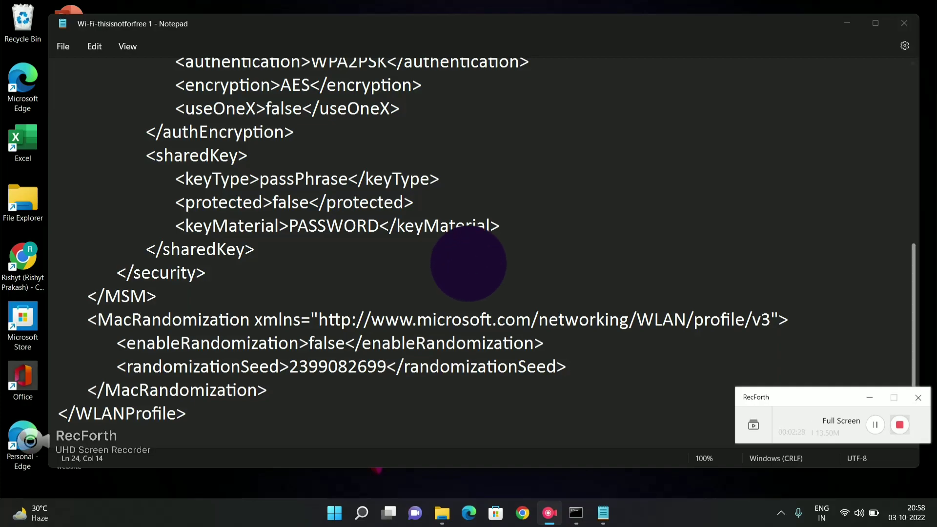